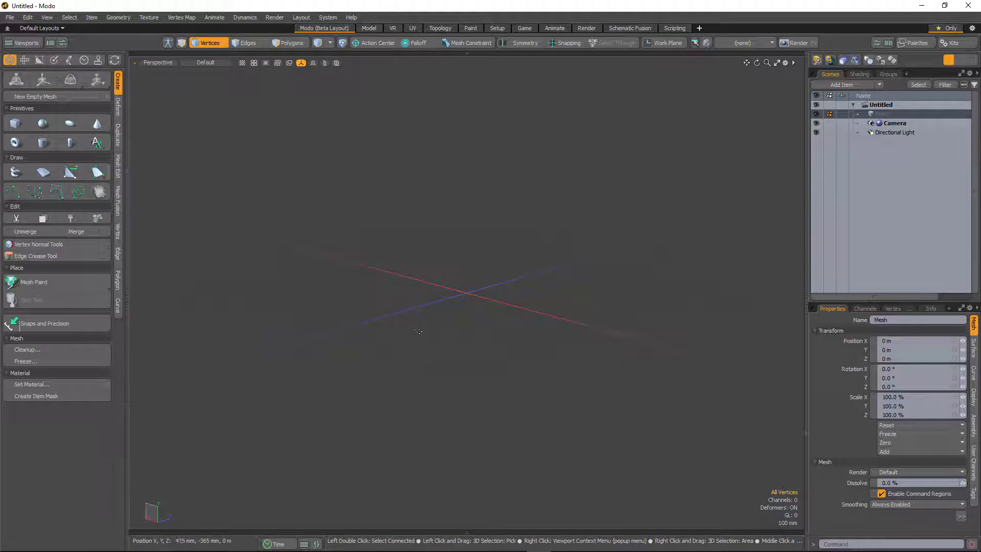
mouse_move(415, 328)
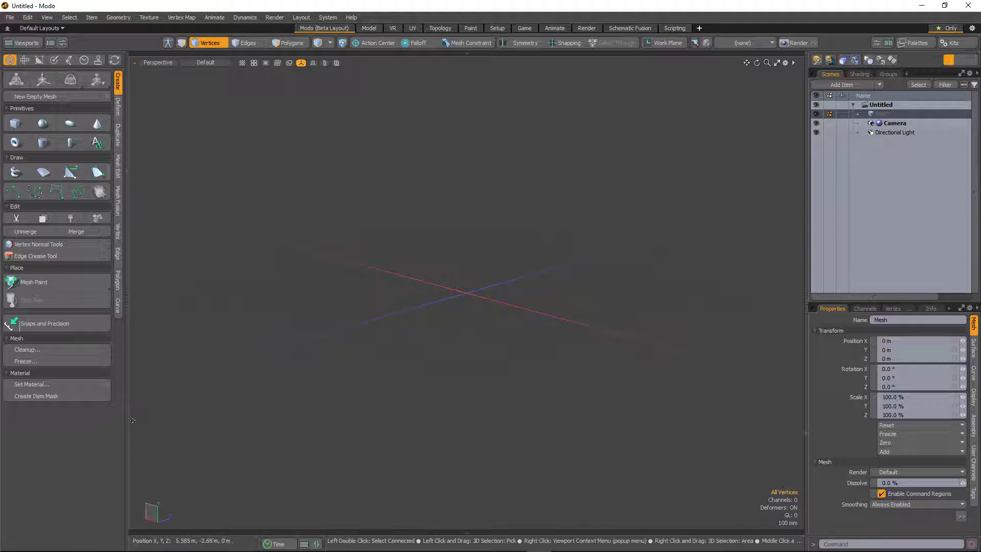
mouse_move(162, 107)
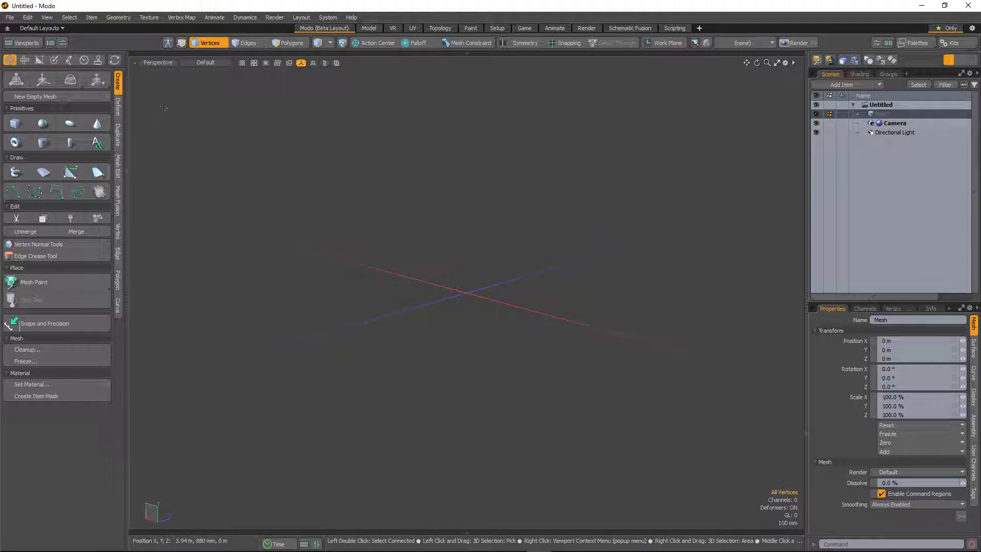
mouse_move(77, 99)
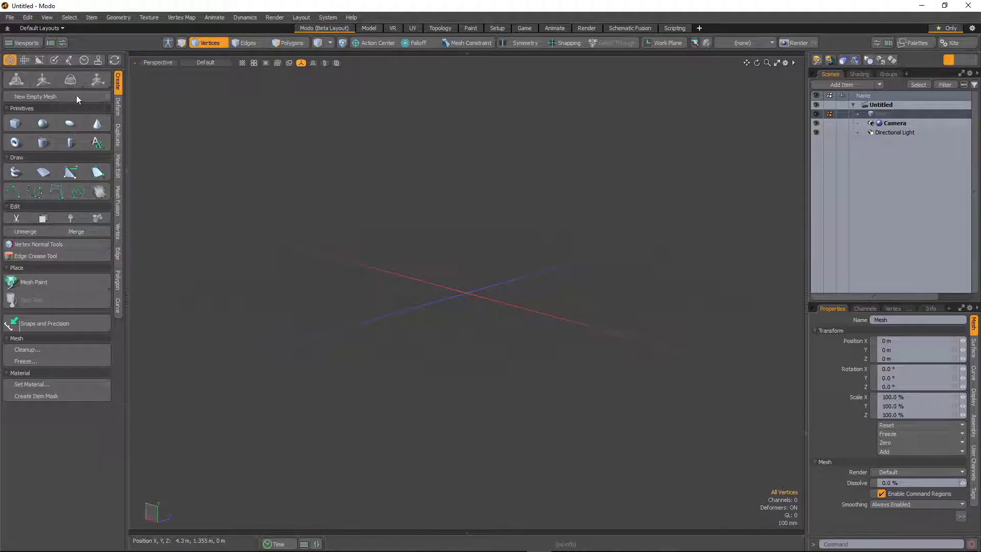
Browse the UV and Model tool sets, return to Create, and select Polygons mode.
click(25, 59)
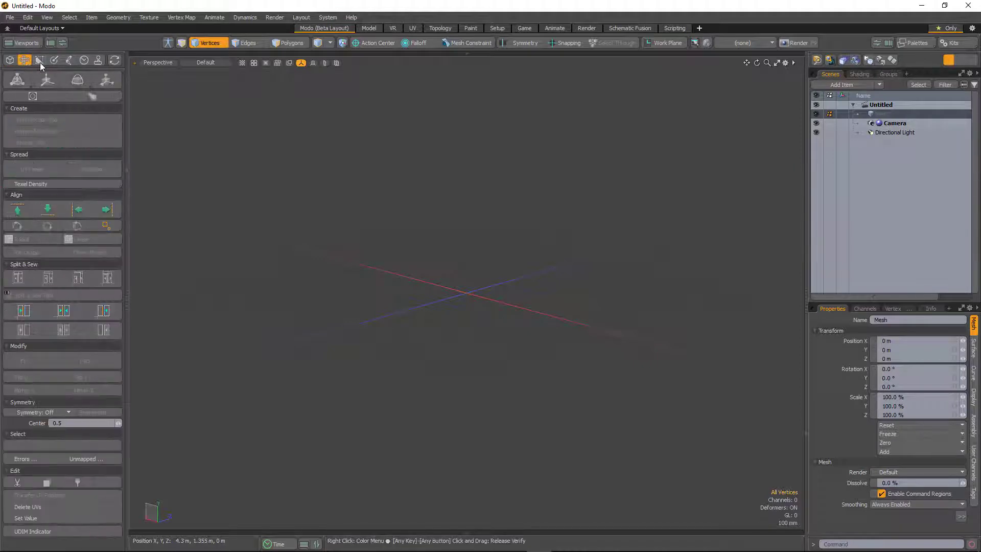
click(68, 61)
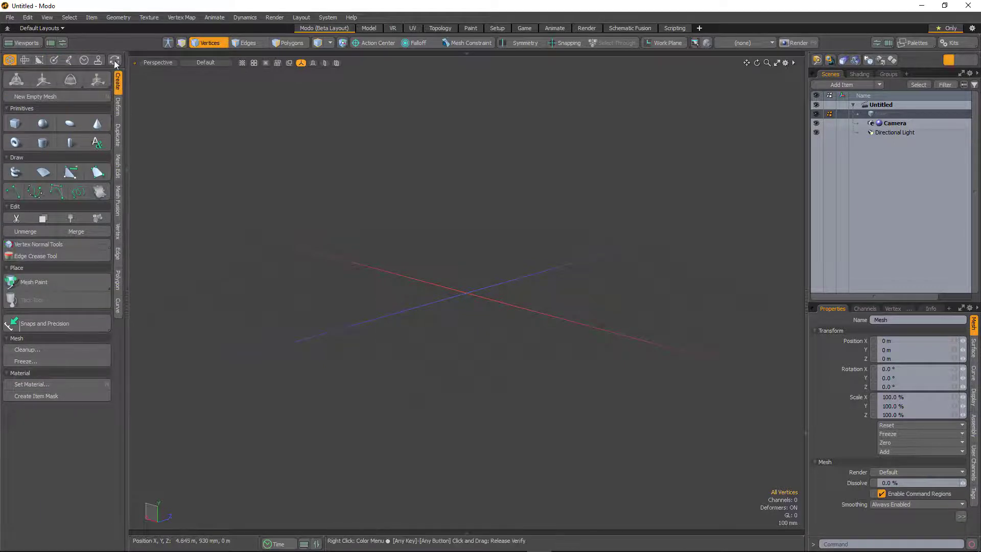
click(114, 59)
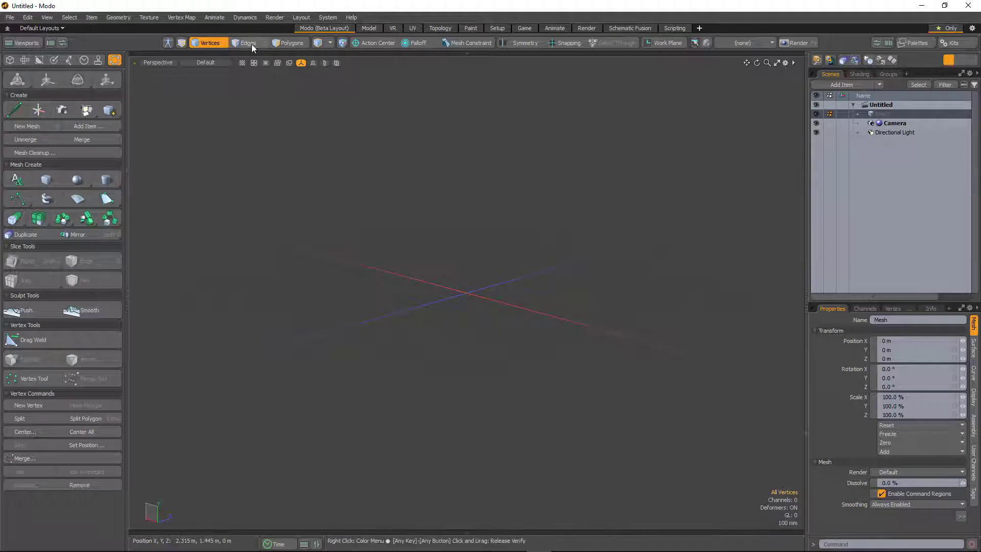
click(290, 43)
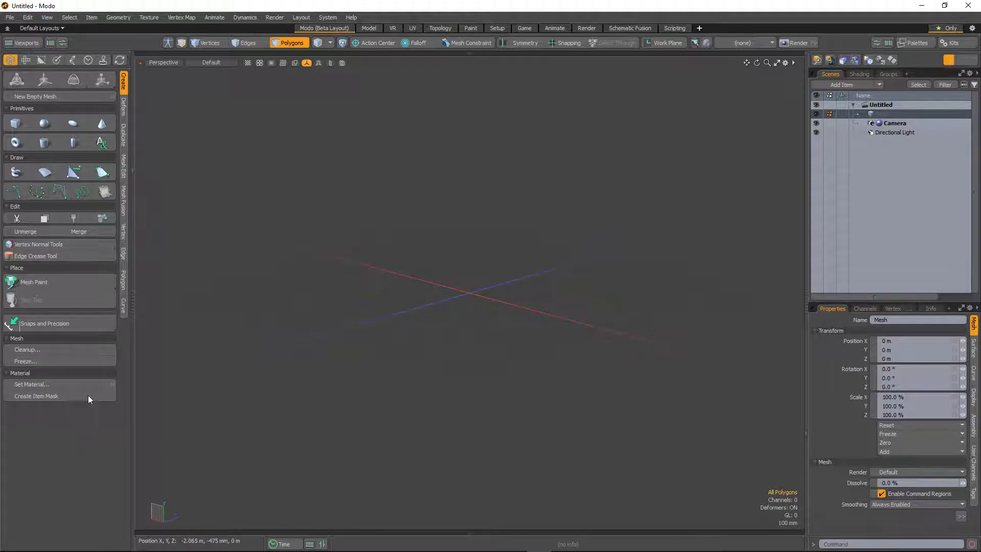
Start the Cube primitive tool and drop it without creating geometry.
click(16, 124)
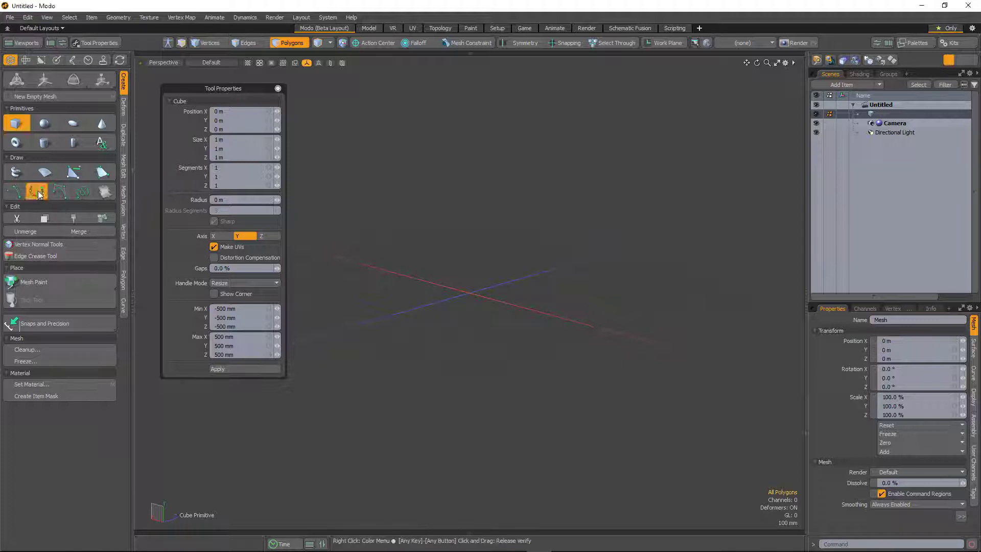
click(61, 191)
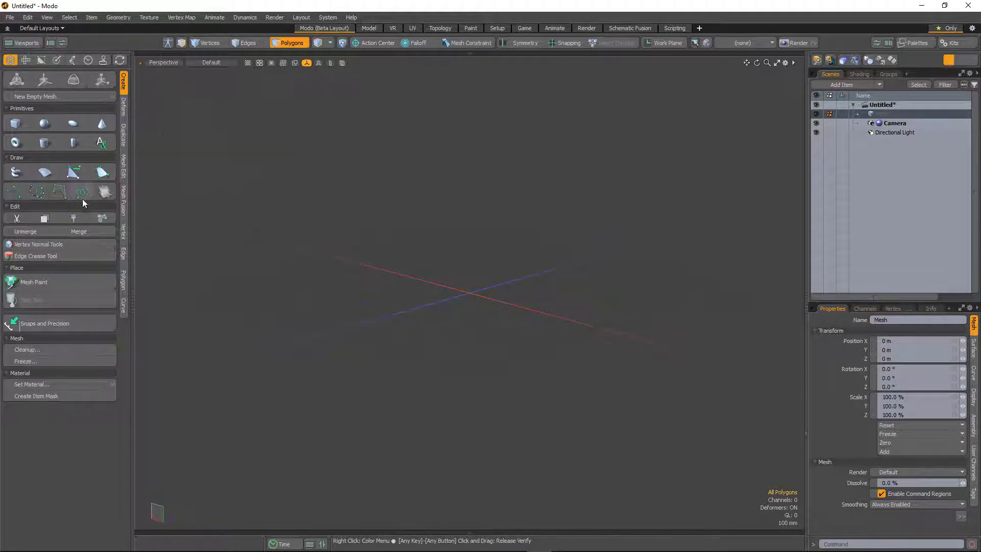
mouse_move(79, 287)
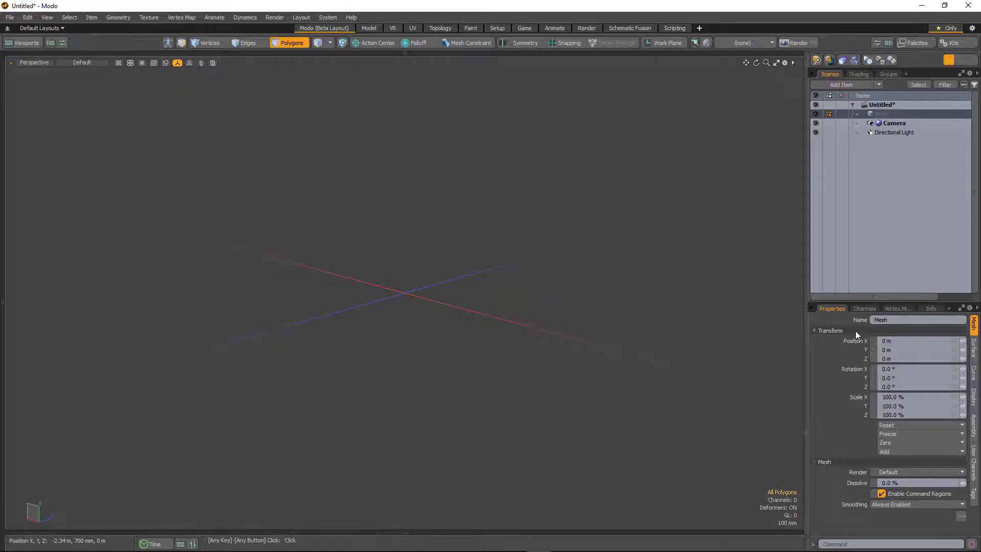
Collapse the right scene/properties panels, then restore panels with viewport switch bars shown.
click(960, 60)
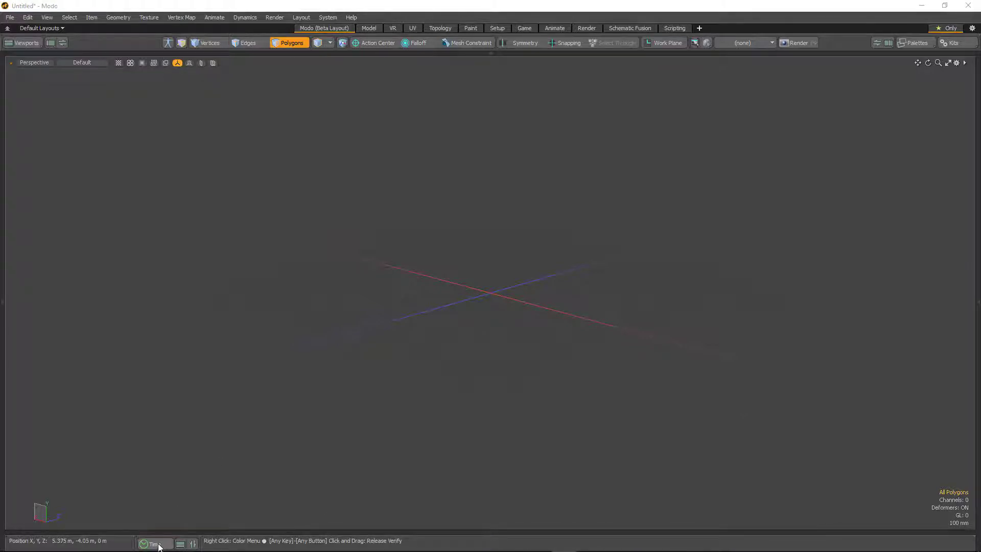
click(154, 542)
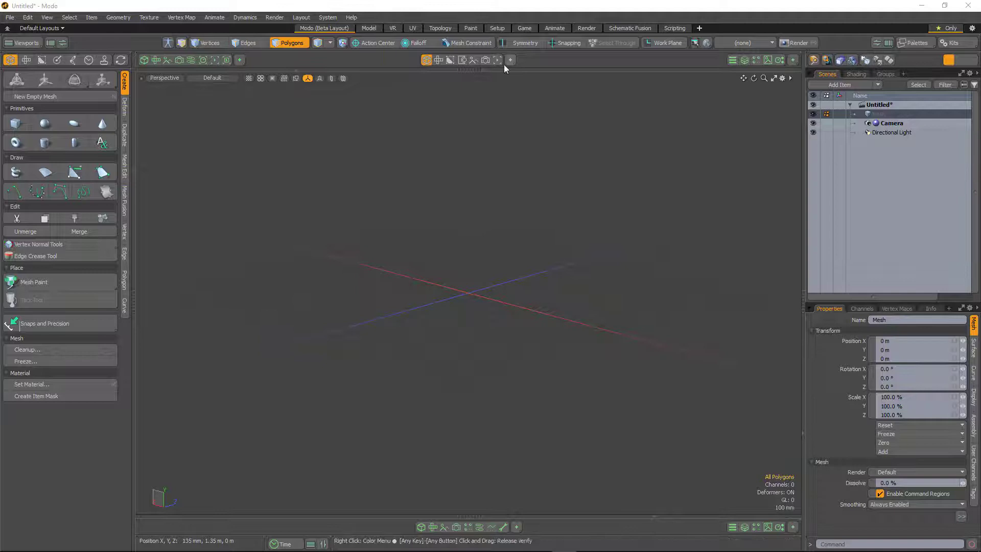
mouse_move(409, 121)
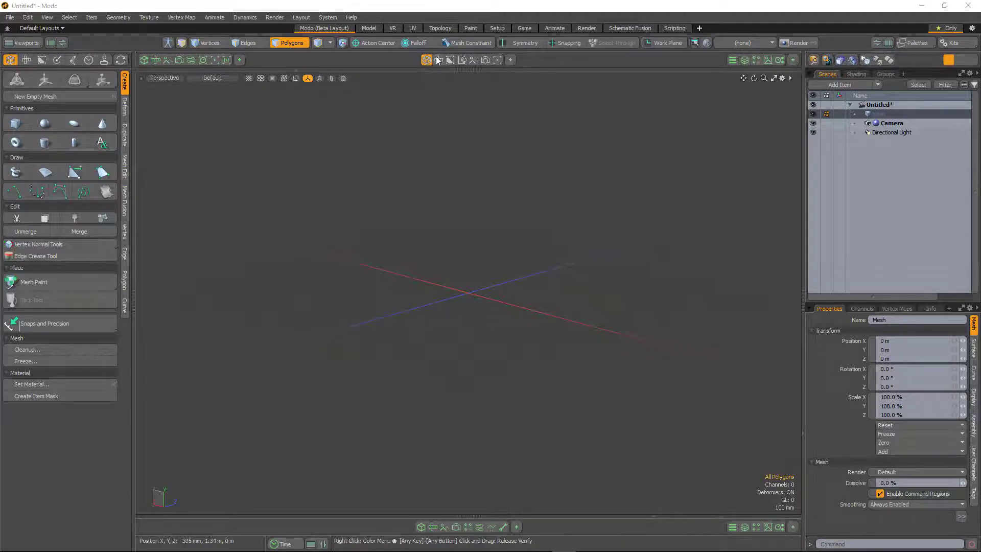
Cycle the main view through UV, perspective and camera, then choose the two-perspective split layout.
click(438, 60)
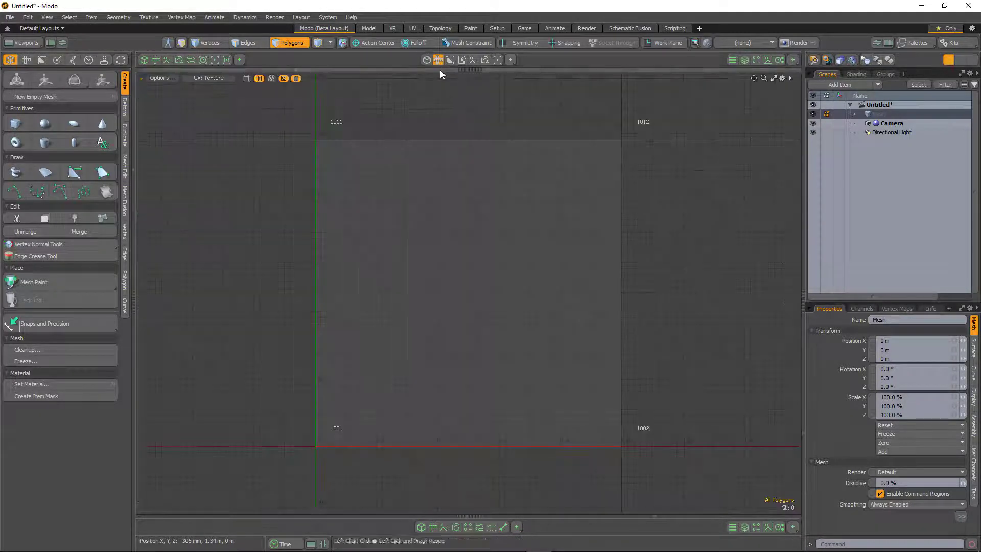
click(449, 59)
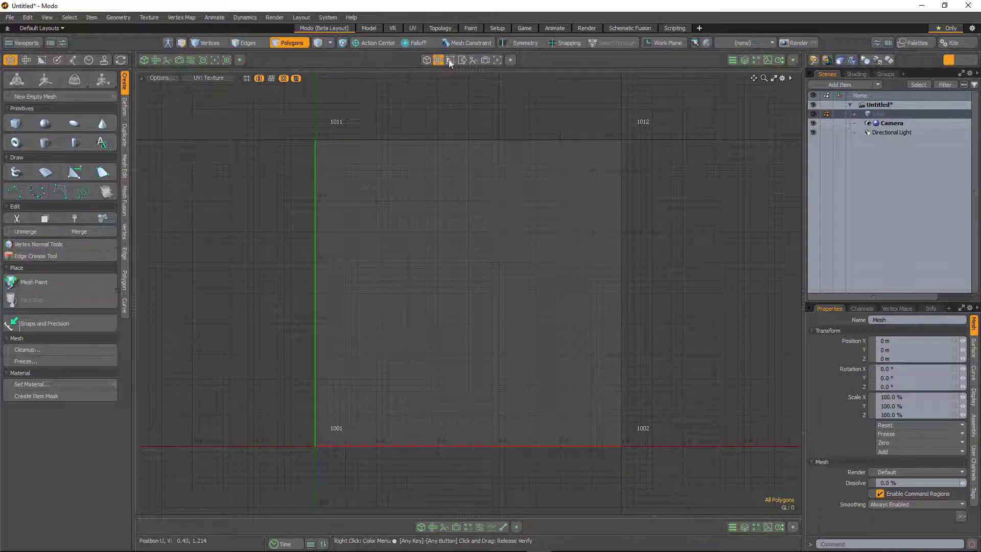
click(449, 59)
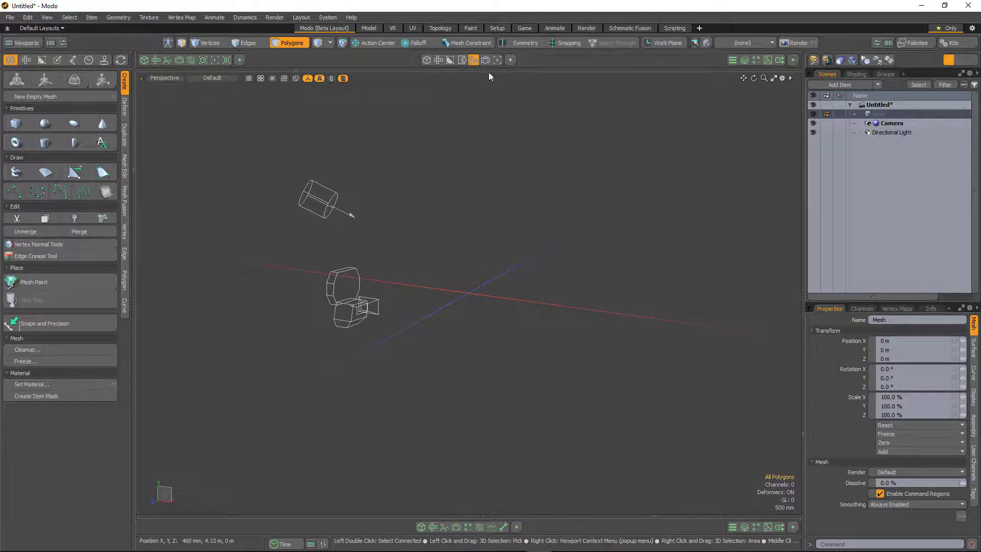
click(484, 60)
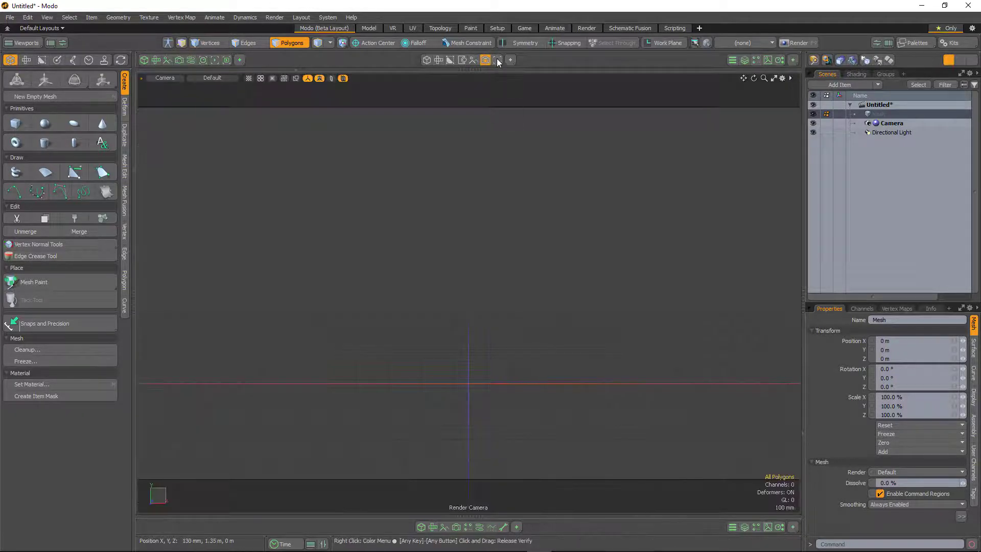
click(498, 60)
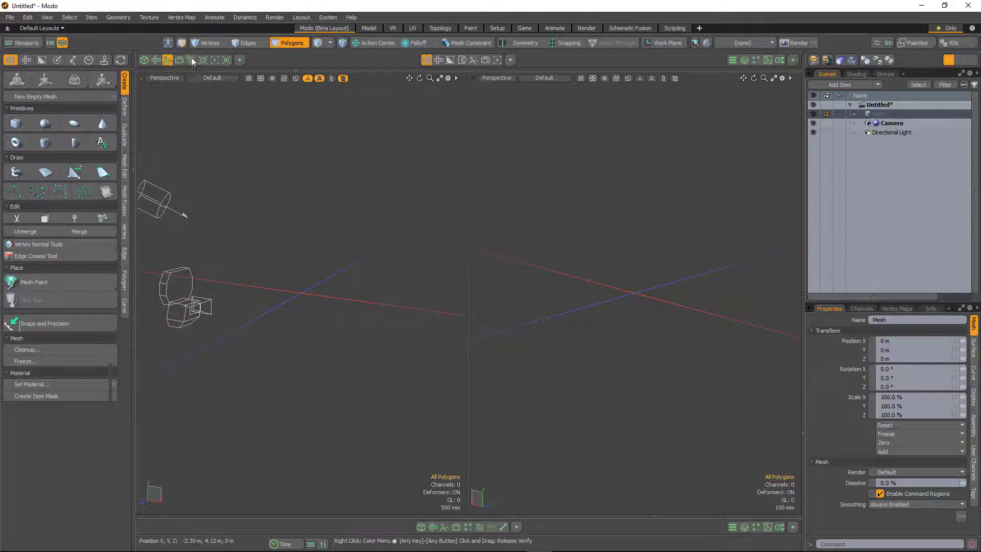
Show a render preview, return to single layout, then open and close the Assets browser.
click(215, 61)
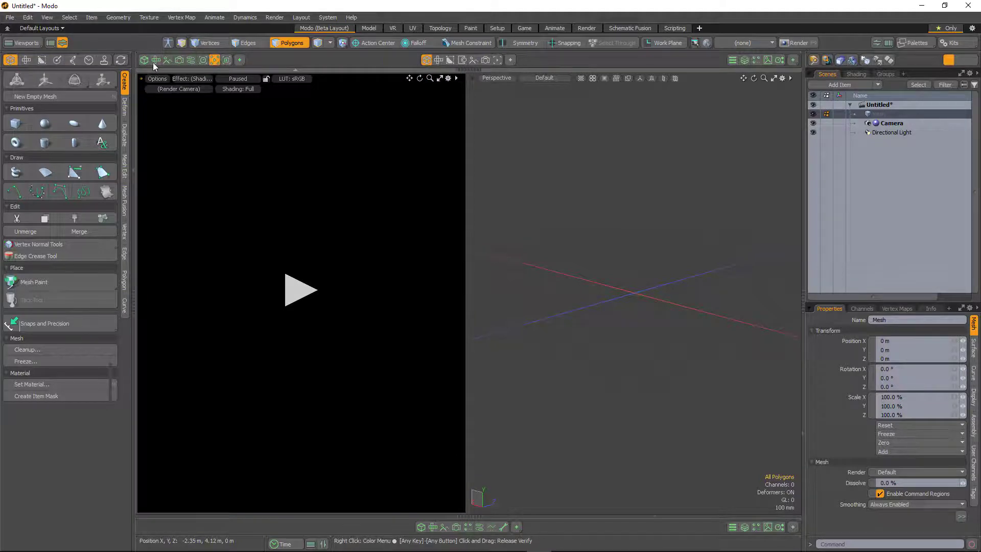
click(155, 59)
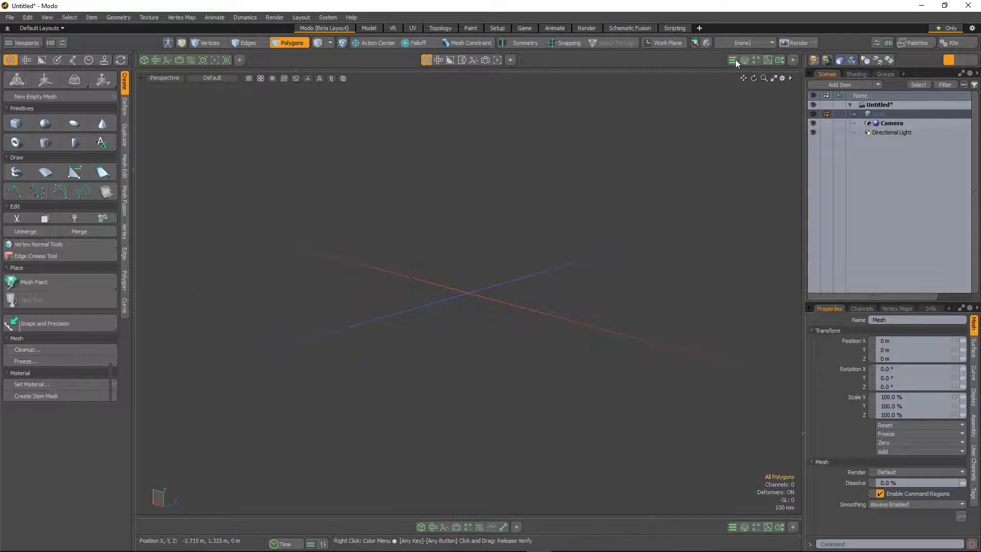
click(743, 60)
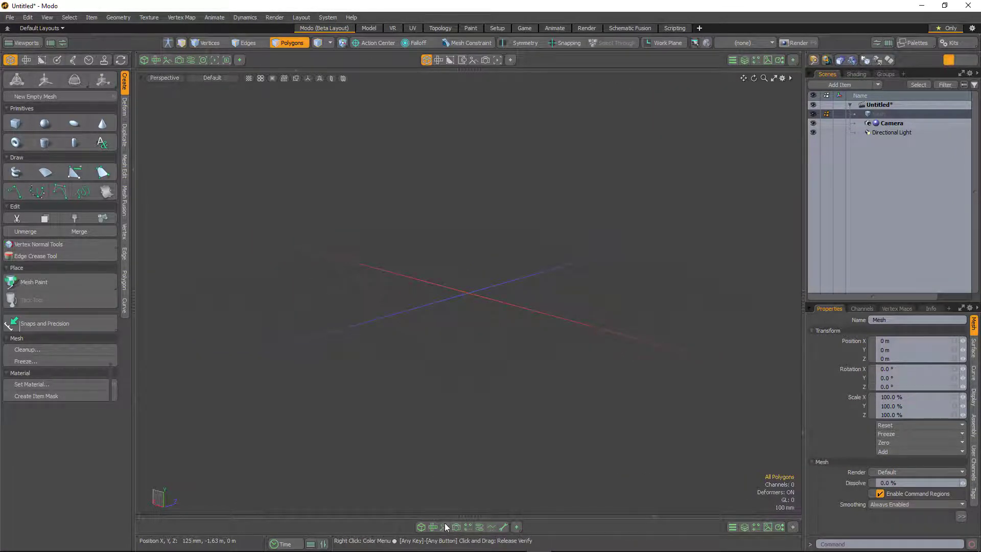
click(466, 526)
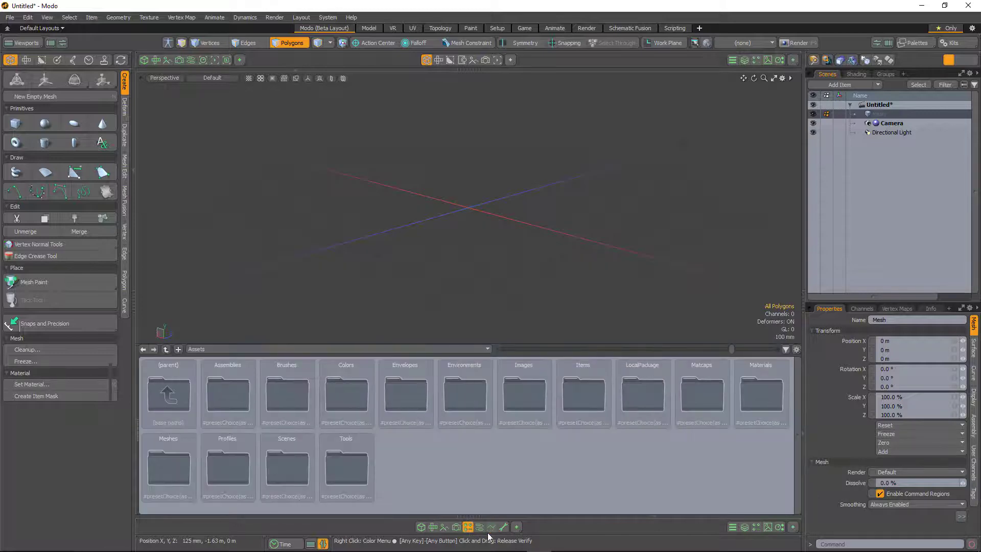
click(504, 528)
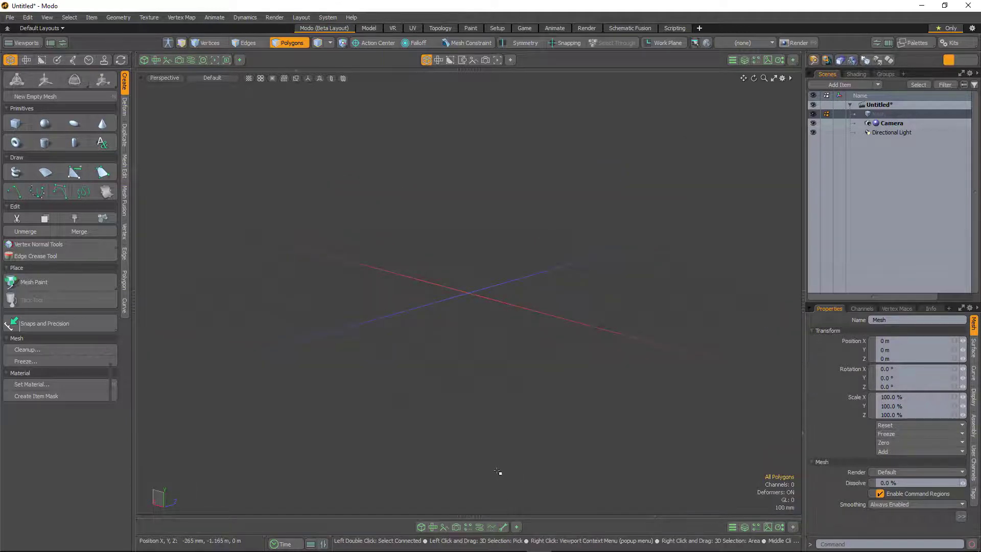
mouse_move(292, 191)
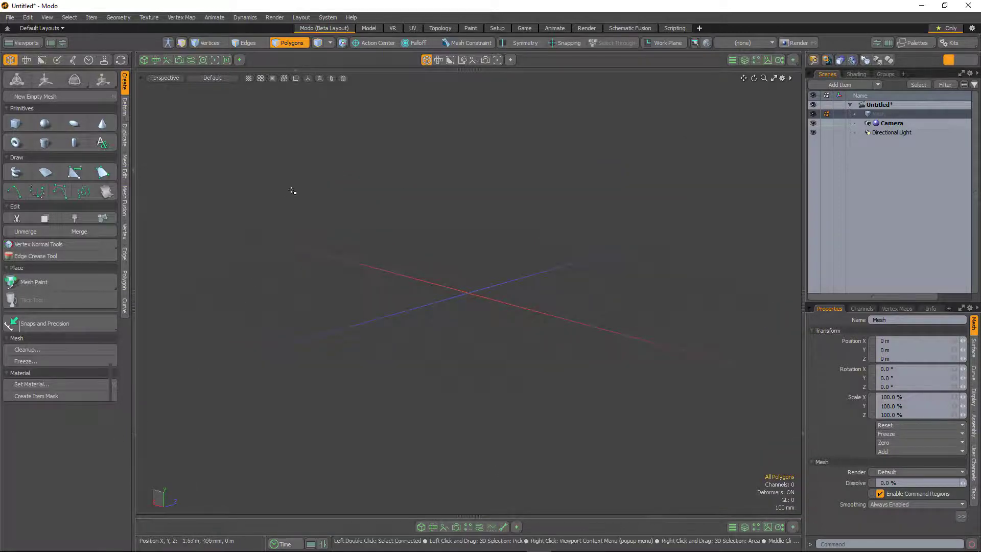
mouse_move(274, 101)
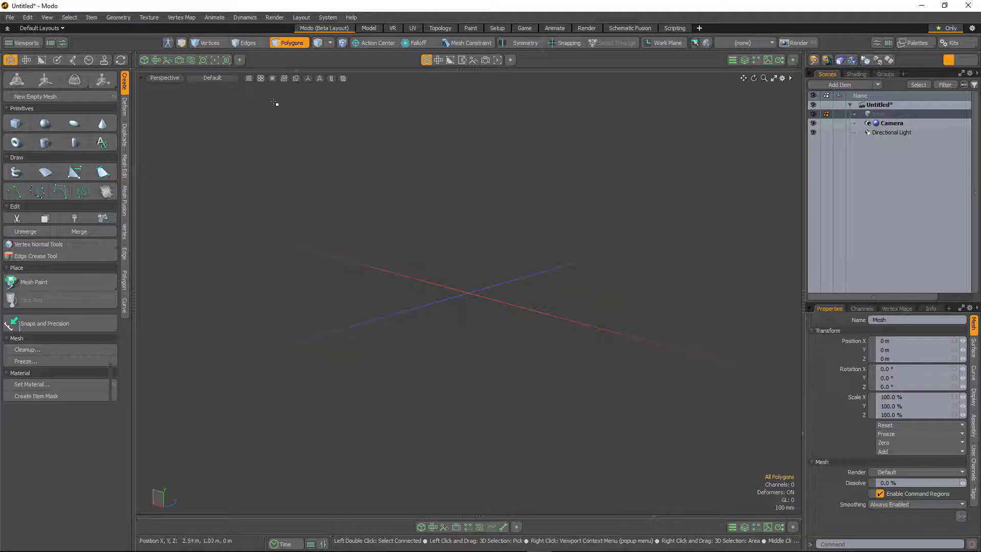
Set Custom A viewport visibility from Hidden to Expanded in the custom viewport popover.
click(239, 60)
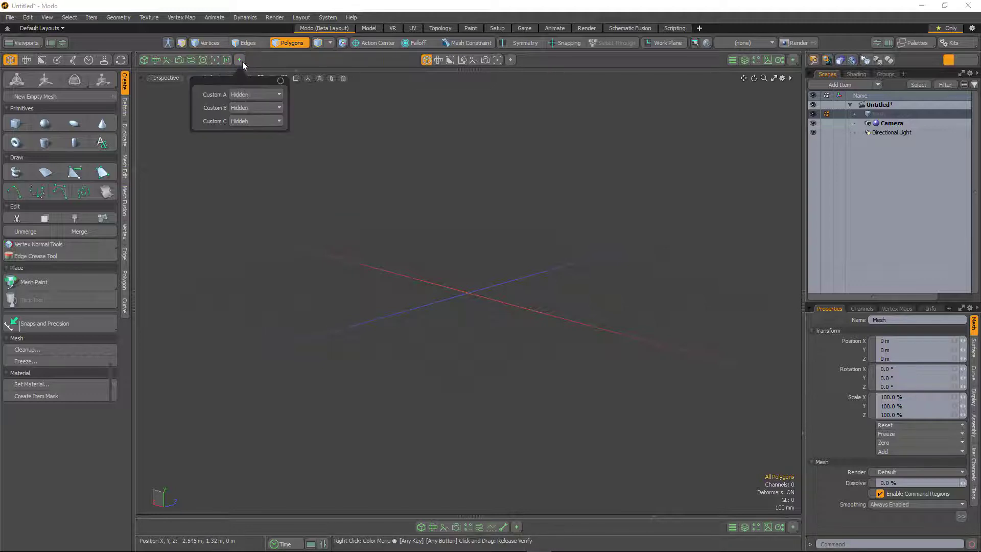
mouse_move(206, 100)
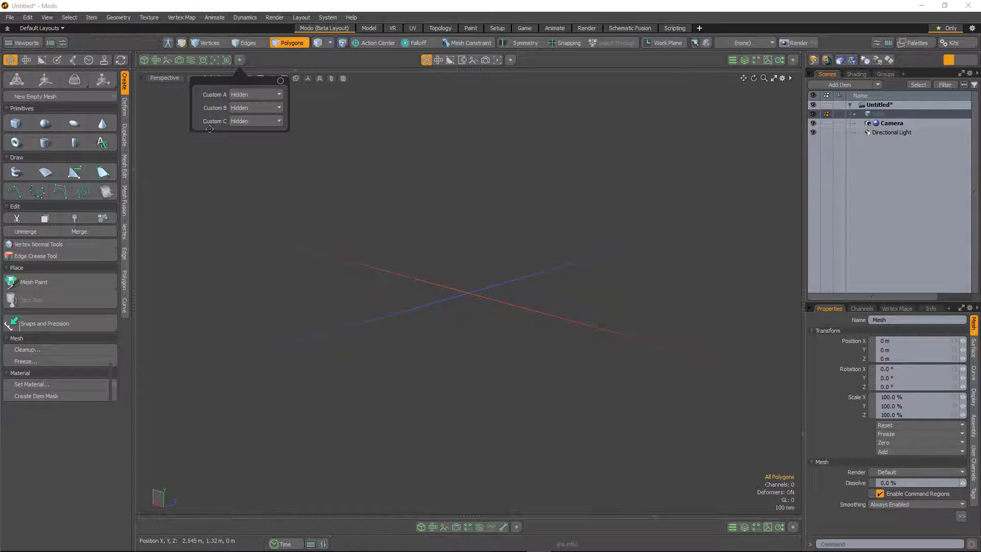
click(254, 94)
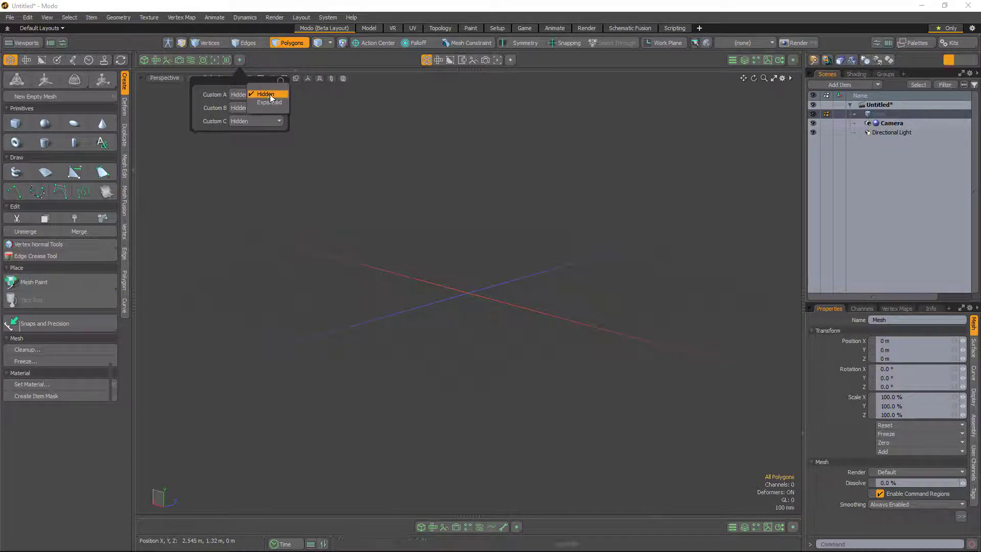
click(269, 102)
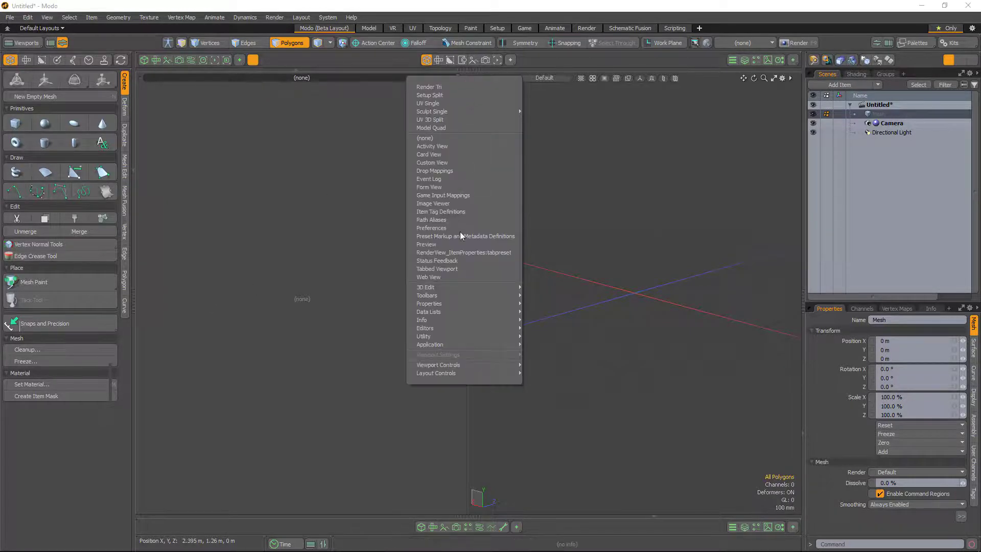
mouse_move(431, 163)
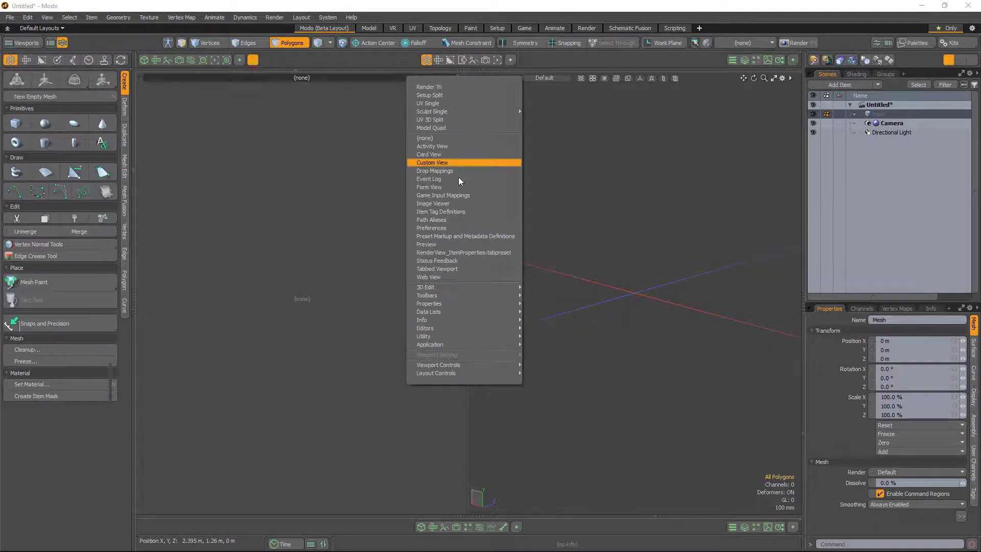
mouse_move(428, 304)
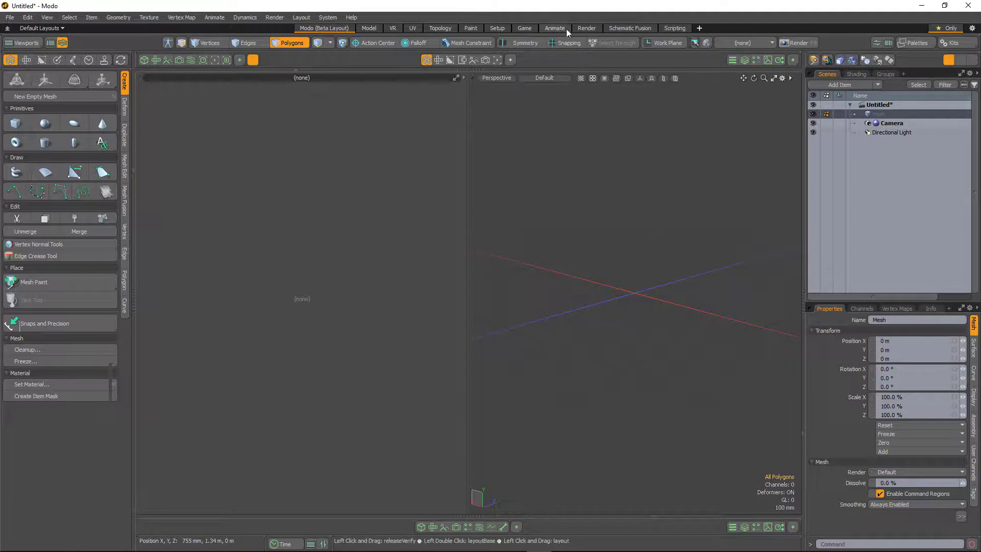
Enable Snapping to reveal its options, then disable it again.
click(567, 43)
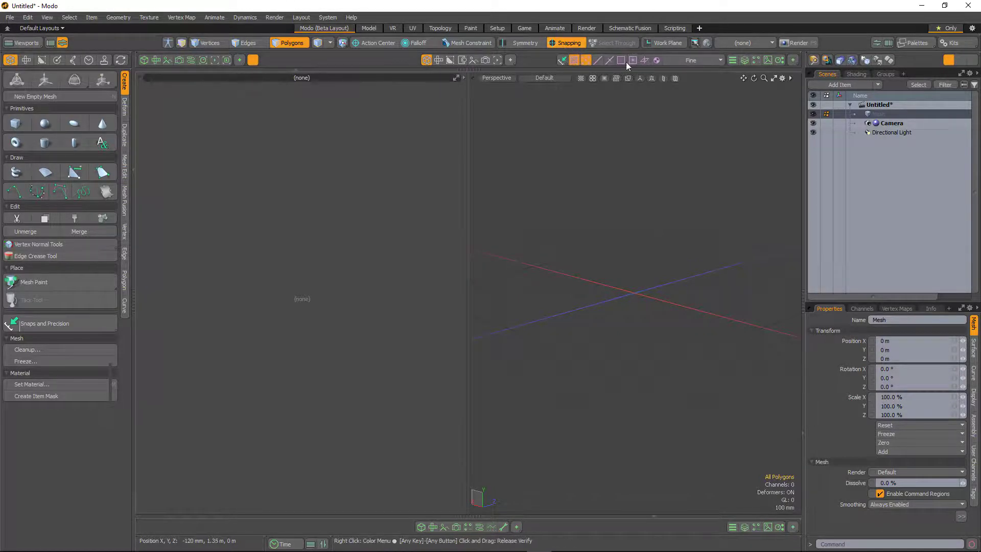
mouse_move(586, 68)
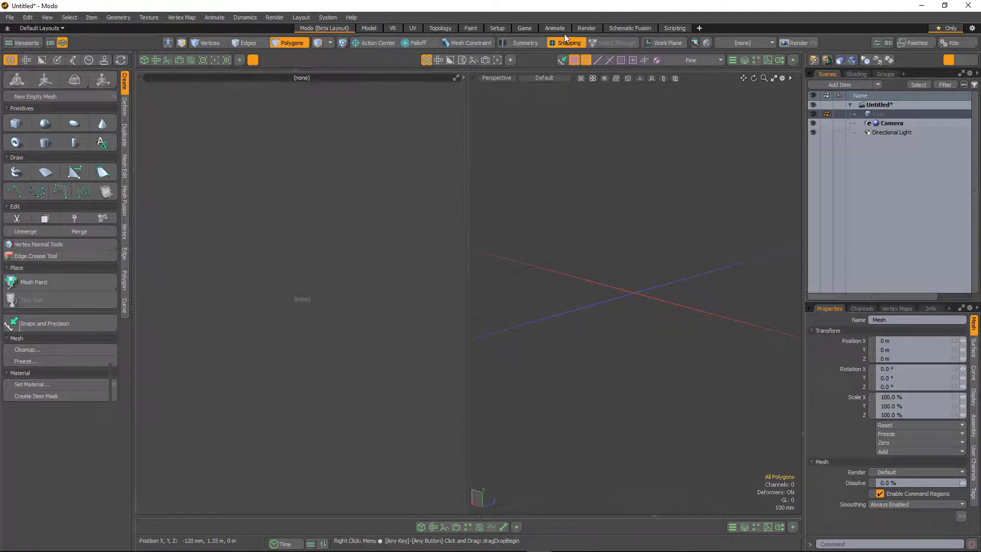
click(566, 43)
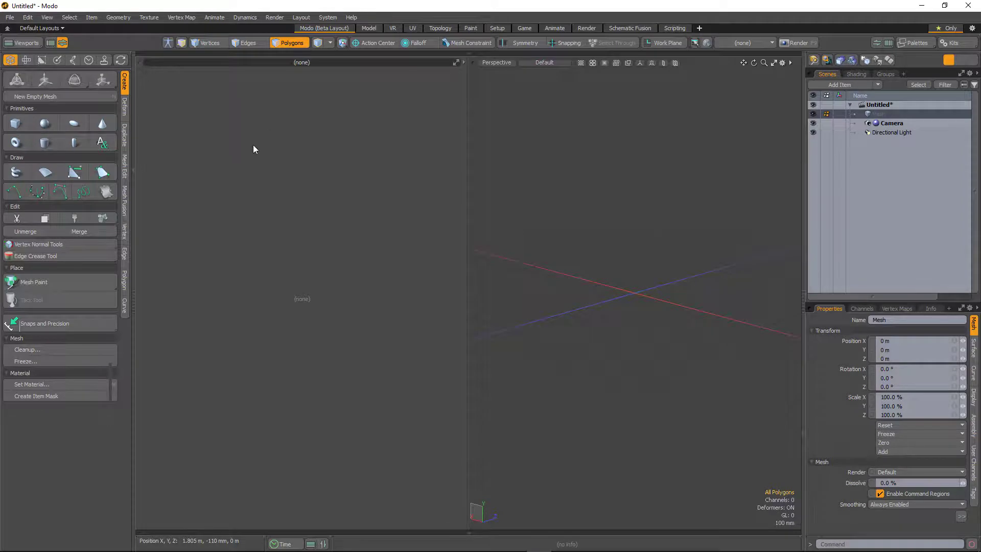
mouse_move(161, 73)
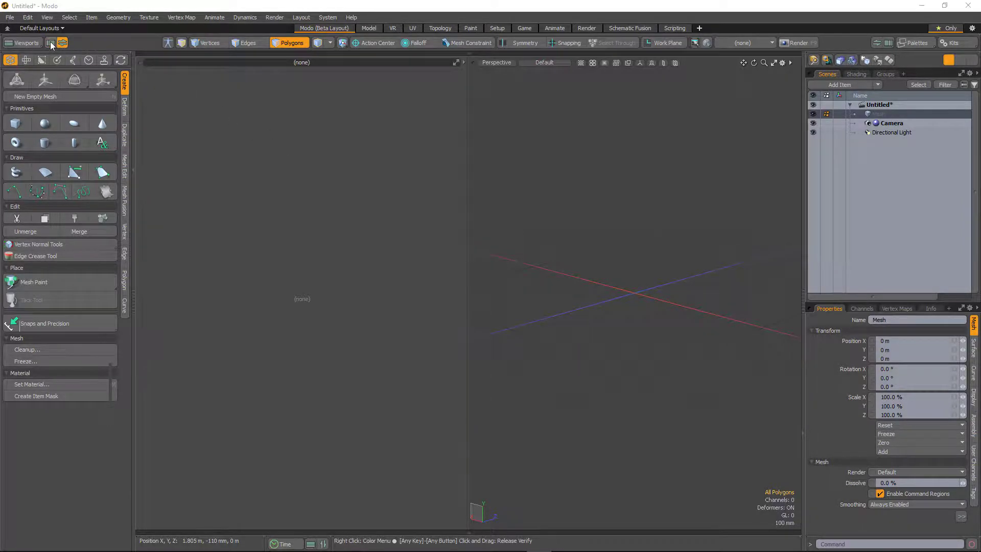
Set the left viewport to UV, toggle it off, then bring the UV viewport back.
click(50, 43)
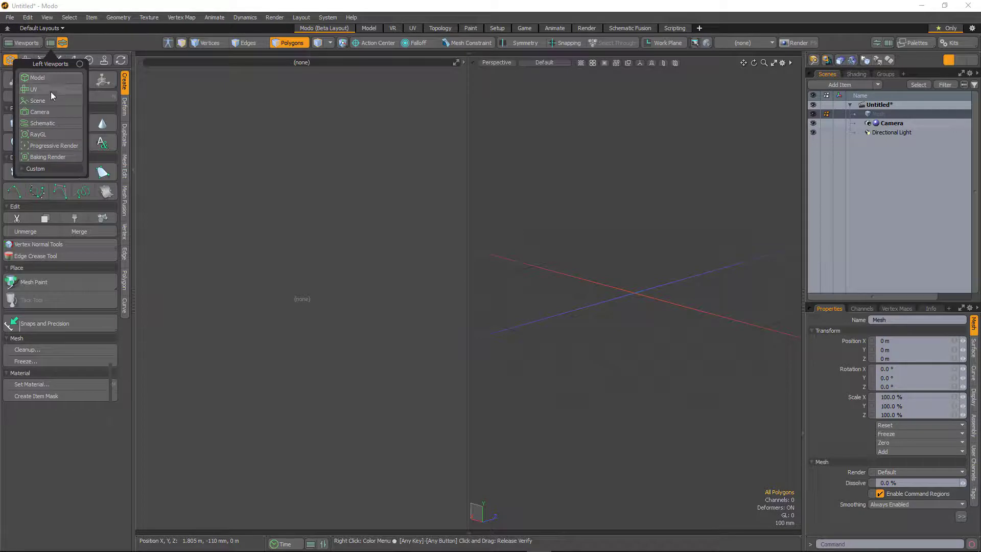
click(33, 89)
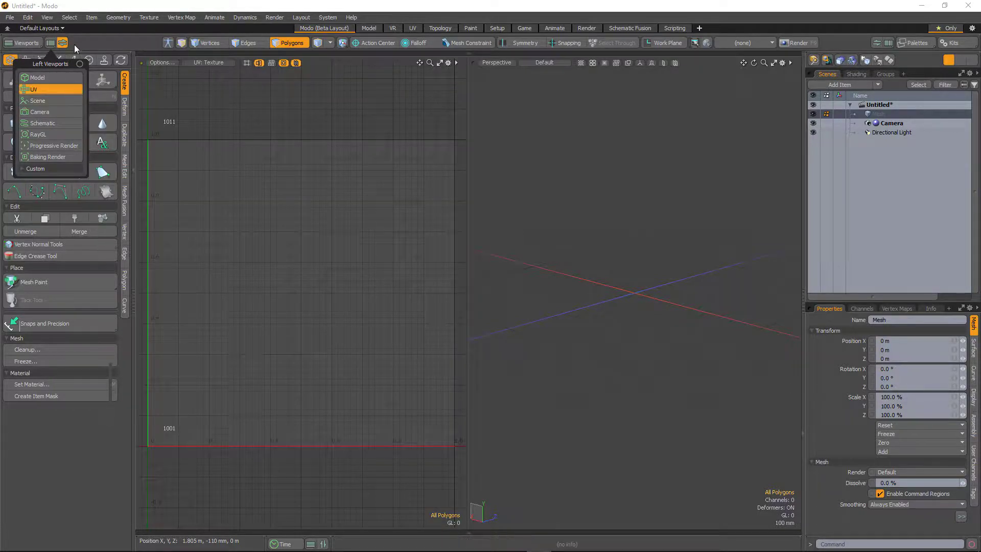
click(37, 77)
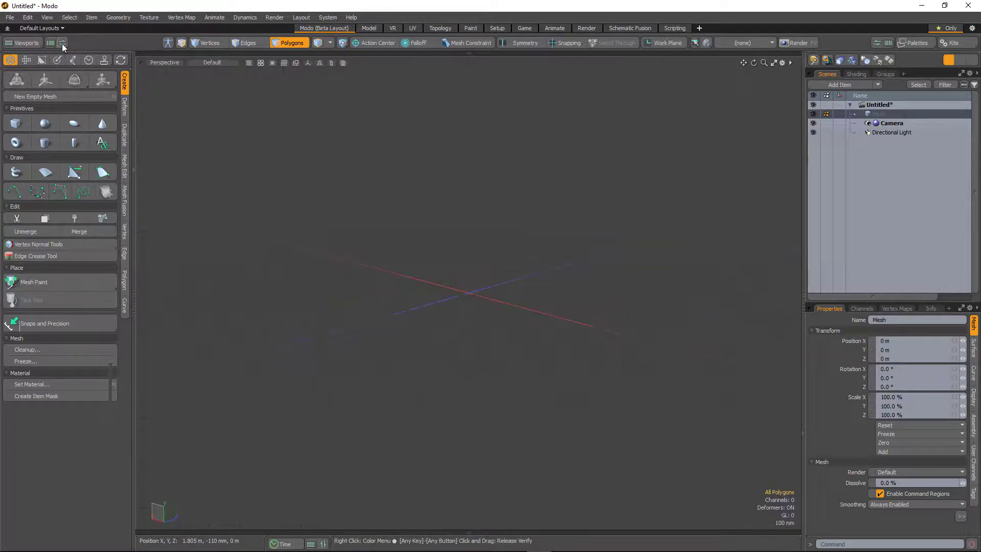
click(62, 43)
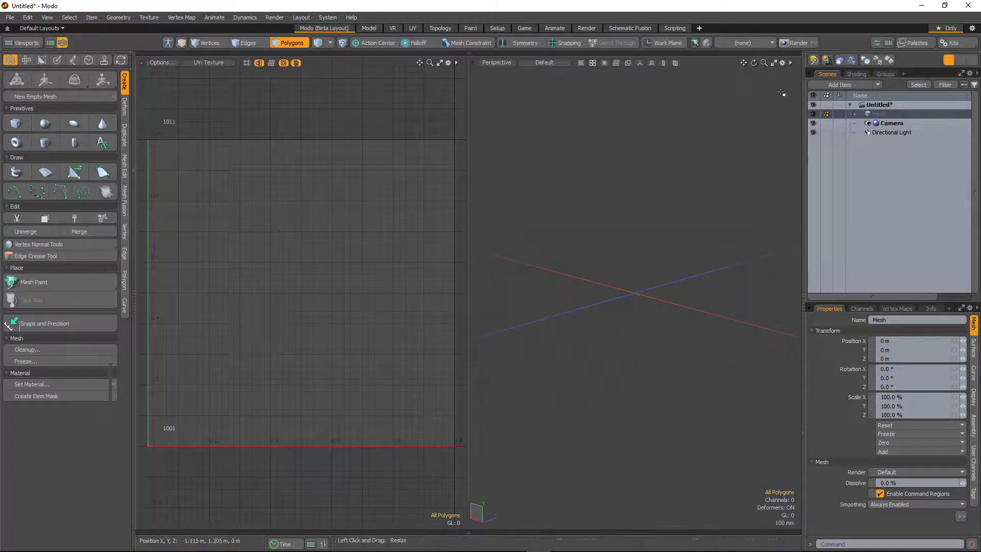
click(886, 63)
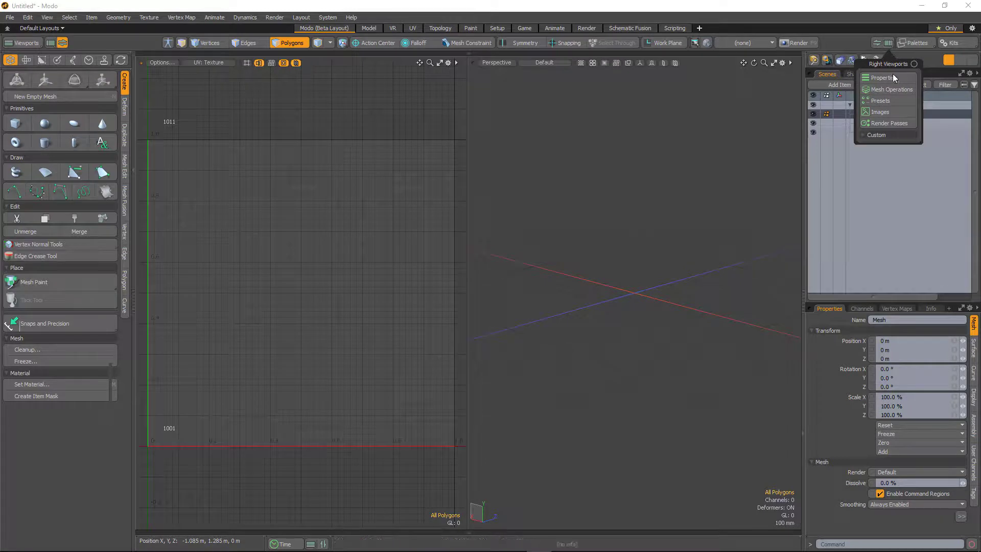
click(889, 89)
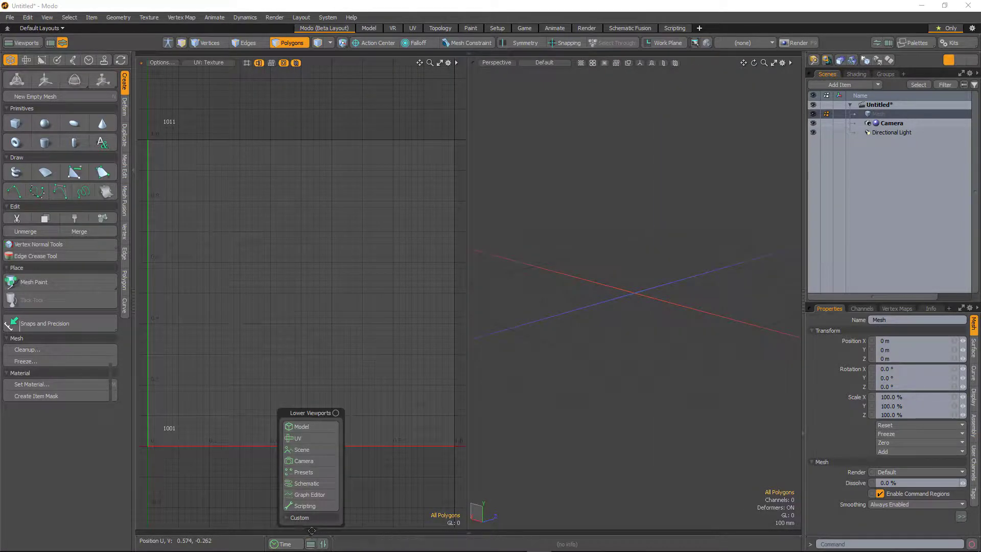
click(305, 483)
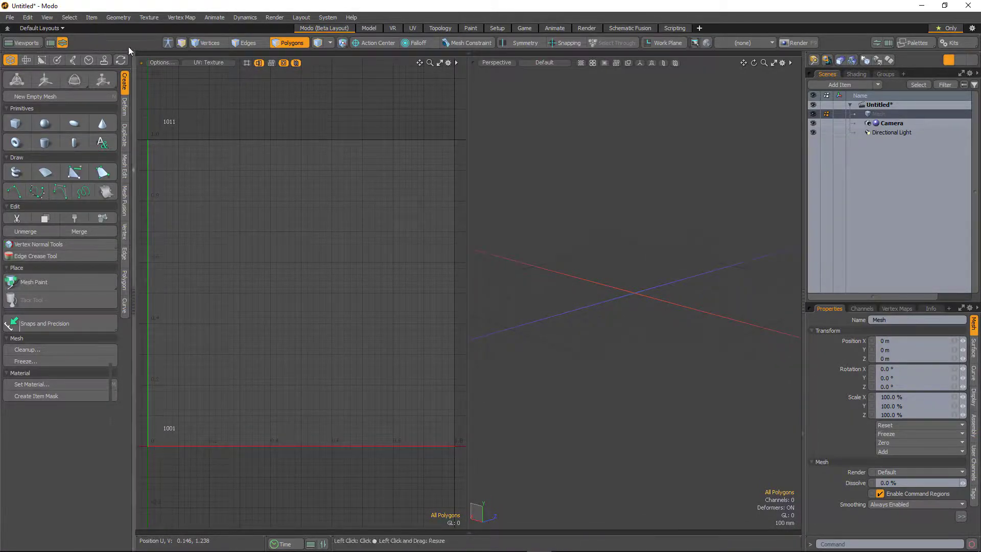
mouse_move(593, 77)
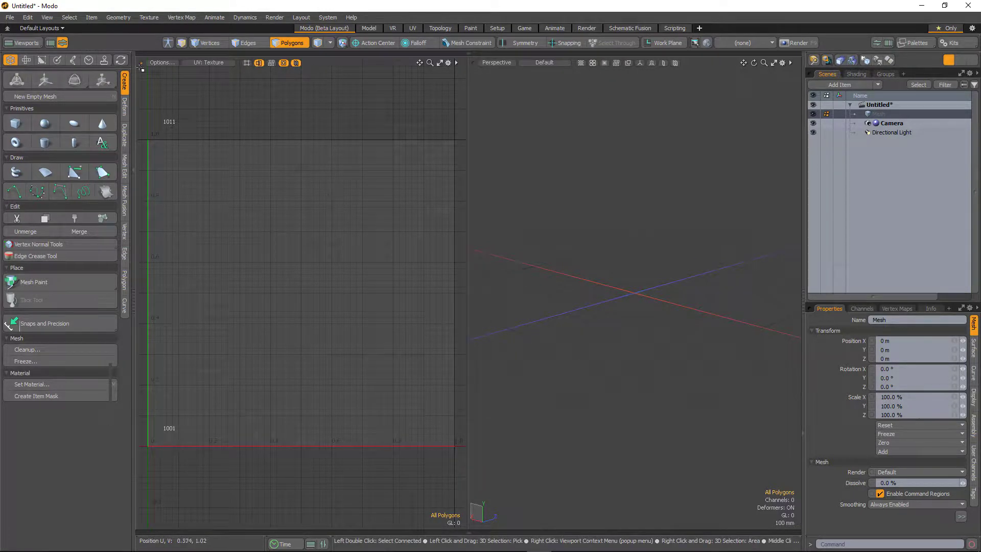
mouse_move(639, 297)
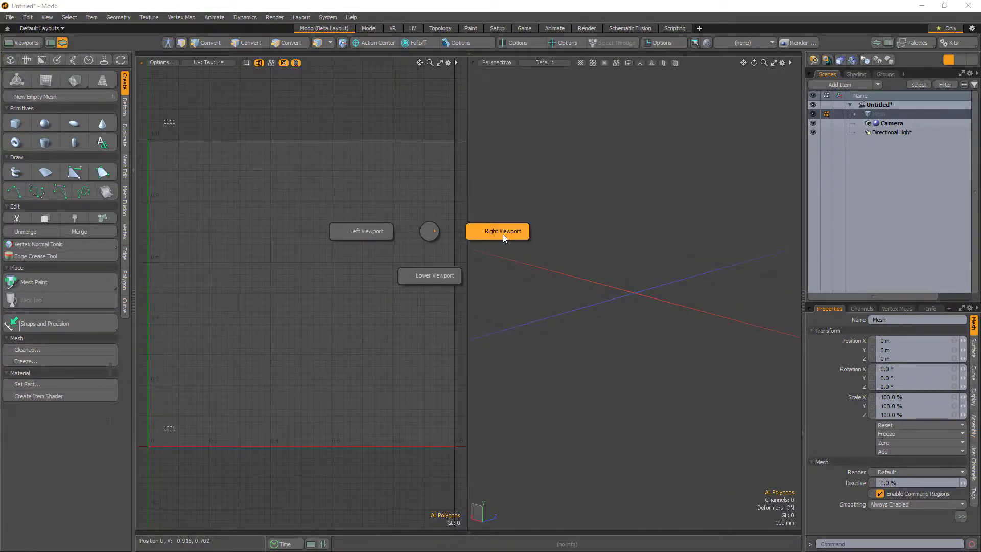
Hide the left UV viewport via the viewport pie menu toggle.
click(497, 231)
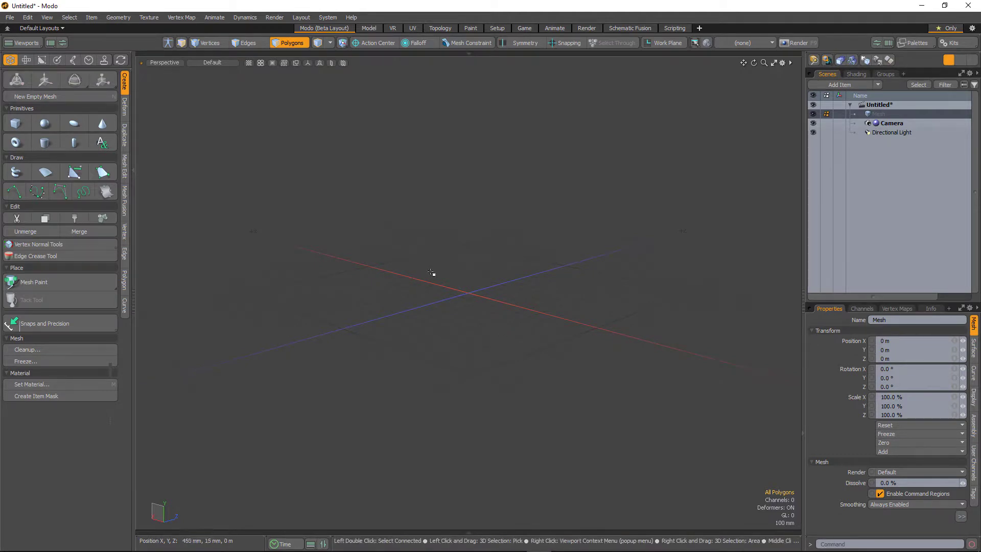
mouse_move(463, 245)
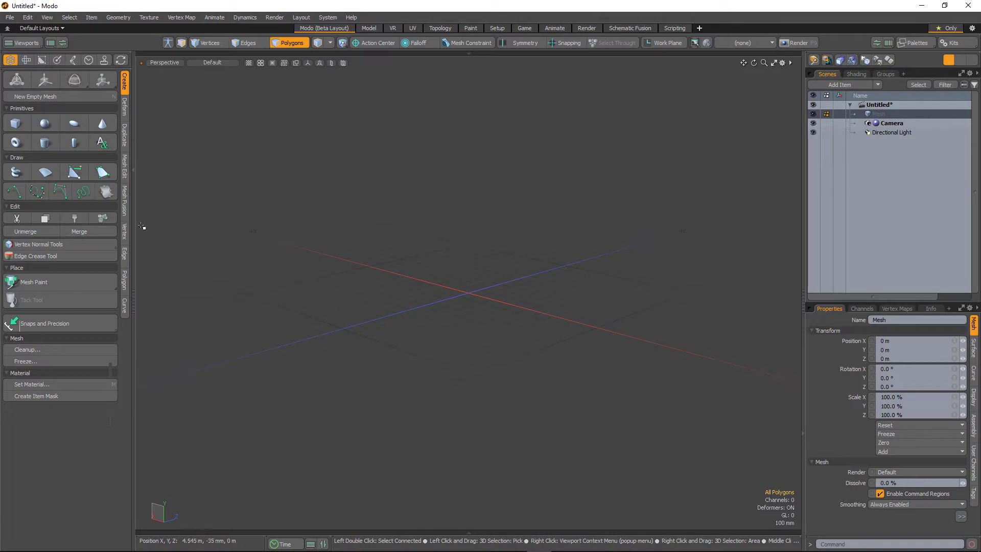
mouse_move(277, 238)
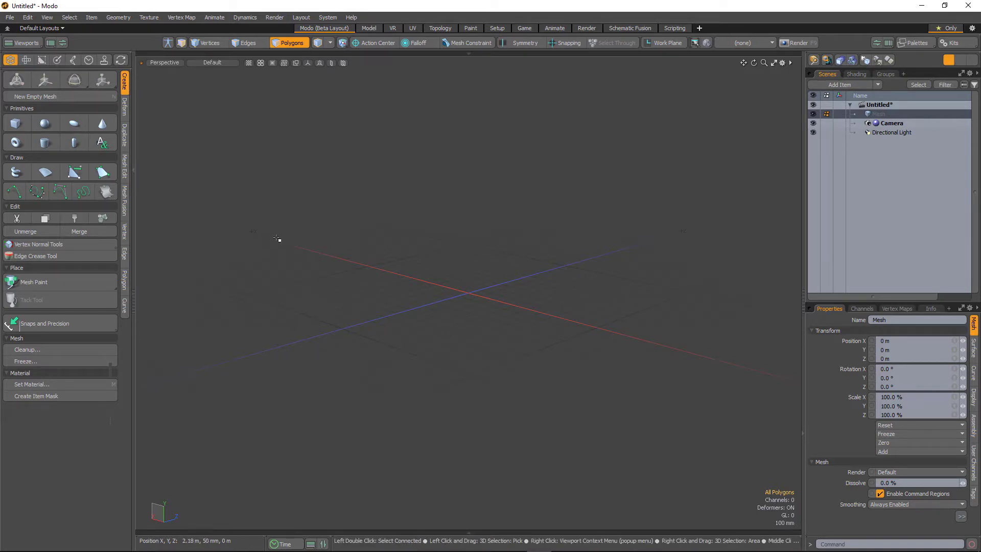
mouse_move(323, 280)
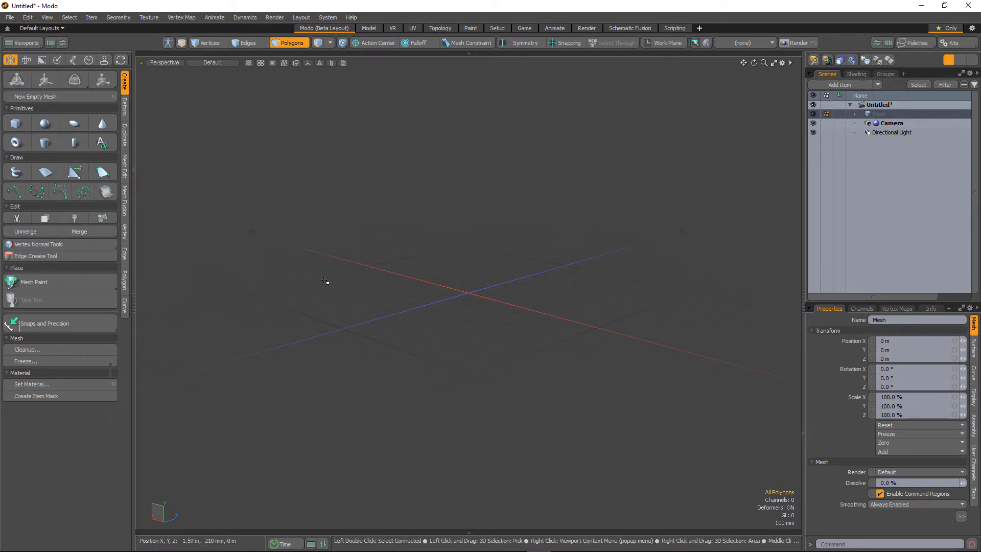